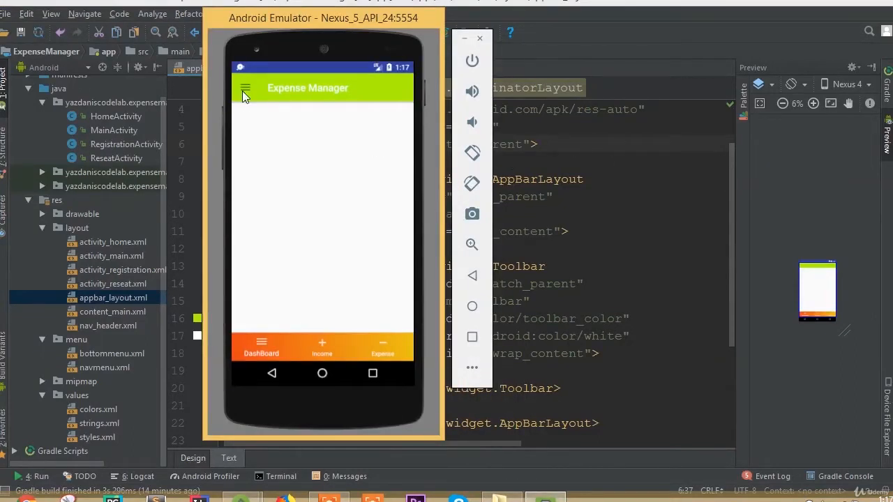
Step: Dismiss the emulator so appbar_layout.xml shows in the editor again
left_click(245, 88)
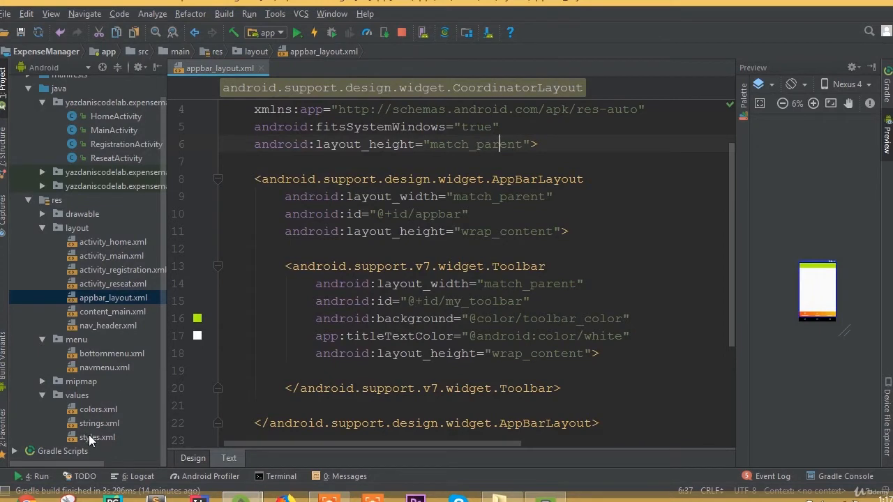
Step: In styles.xml, make room inside AppTheme after its last item for new theme items
double_click(97, 438)
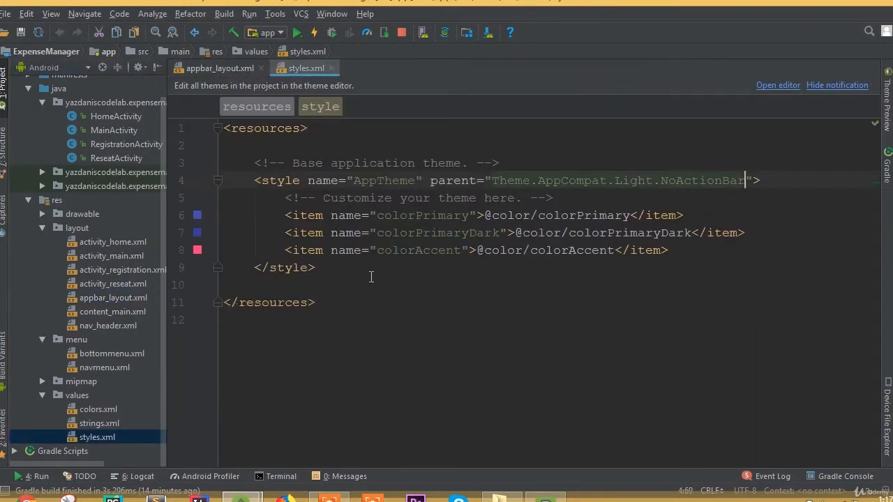
left_click(315, 267)
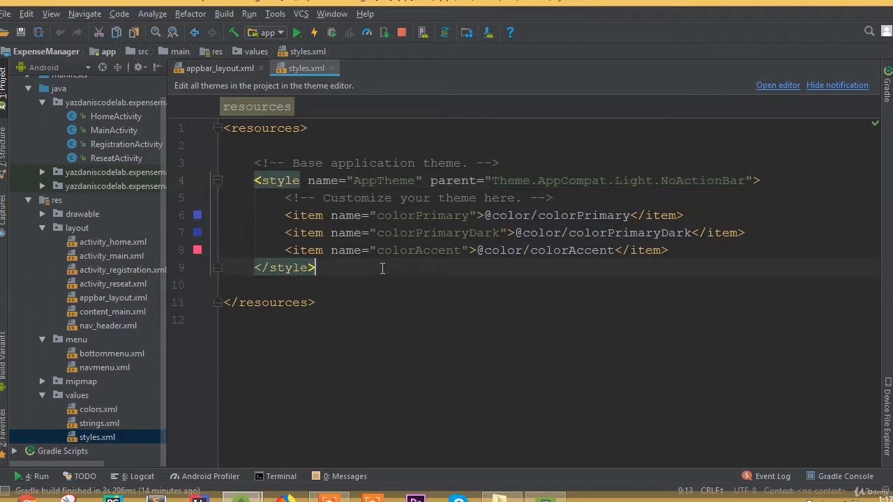
left_click(691, 249)
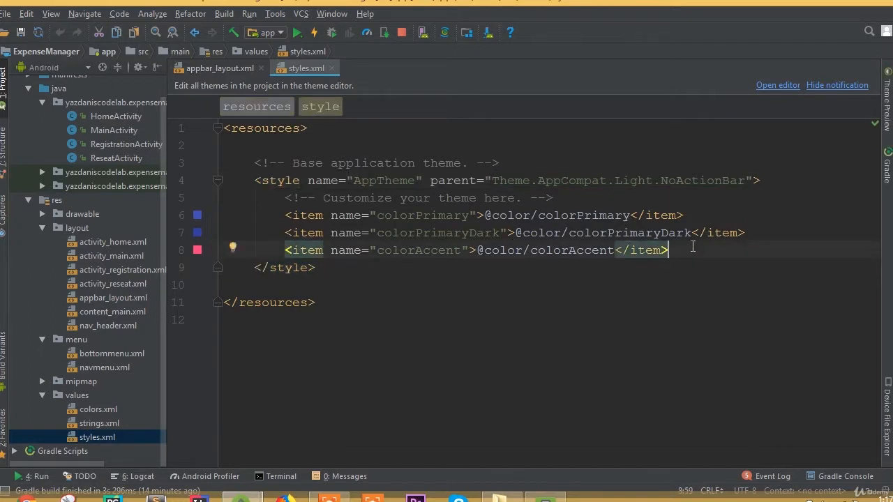
key("Enter")
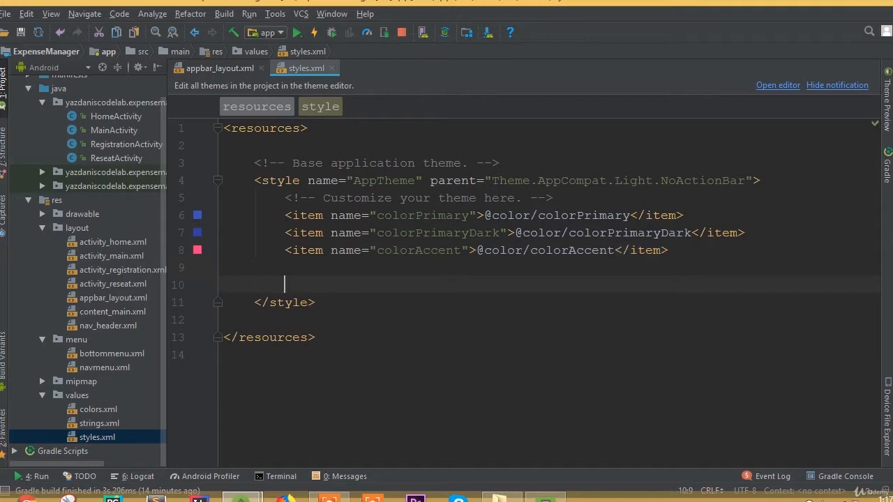
key("enter")
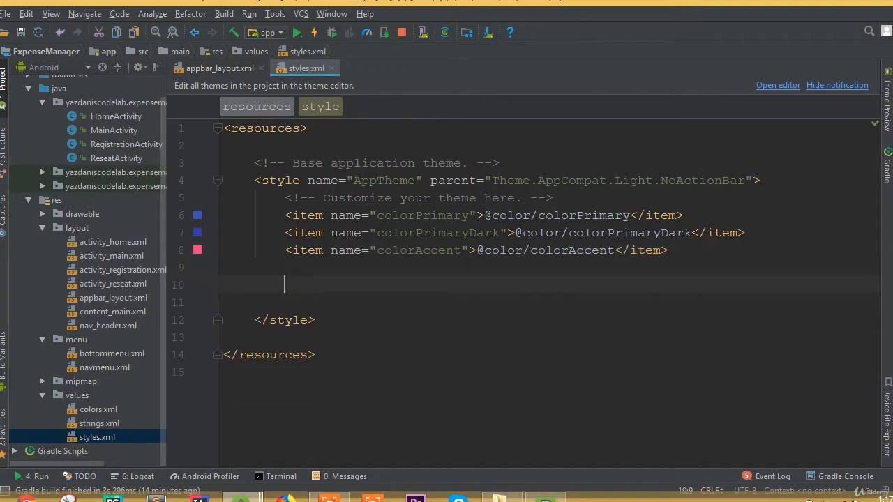
Step: Add a windowNoTitle item set to true and start a new tag with an empty name
type("<it")
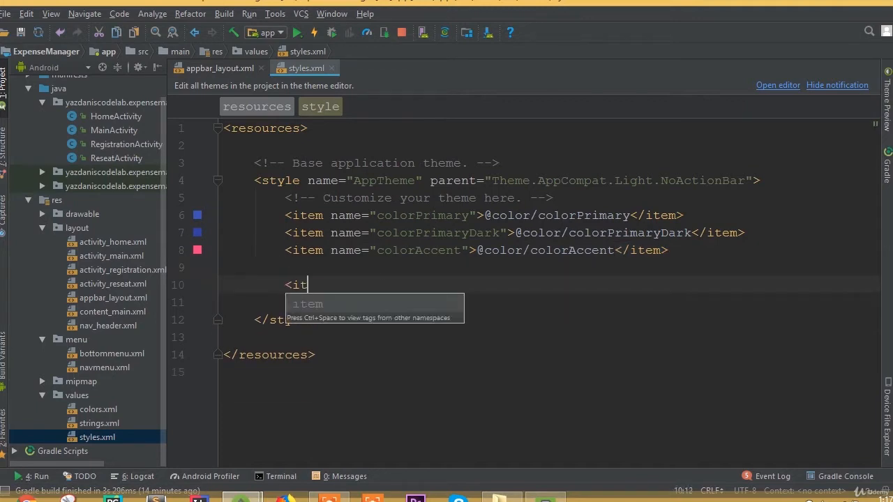
type("em name=\"")
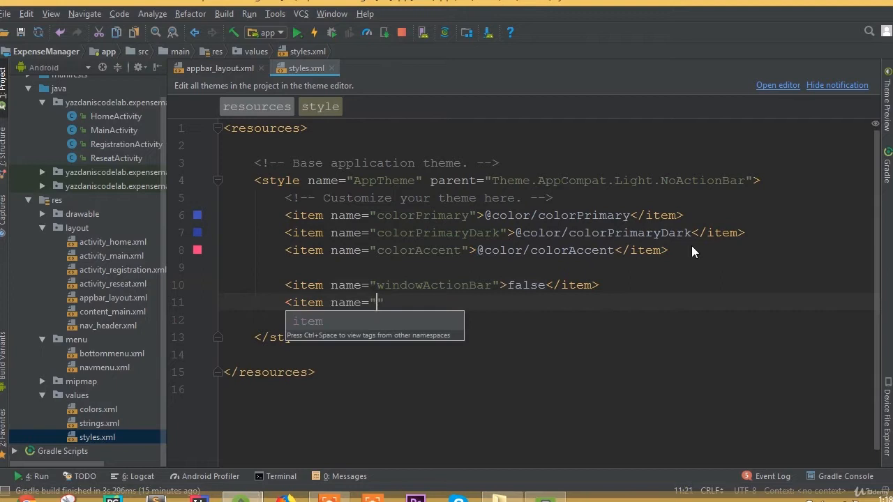
type("windowNoTitle")
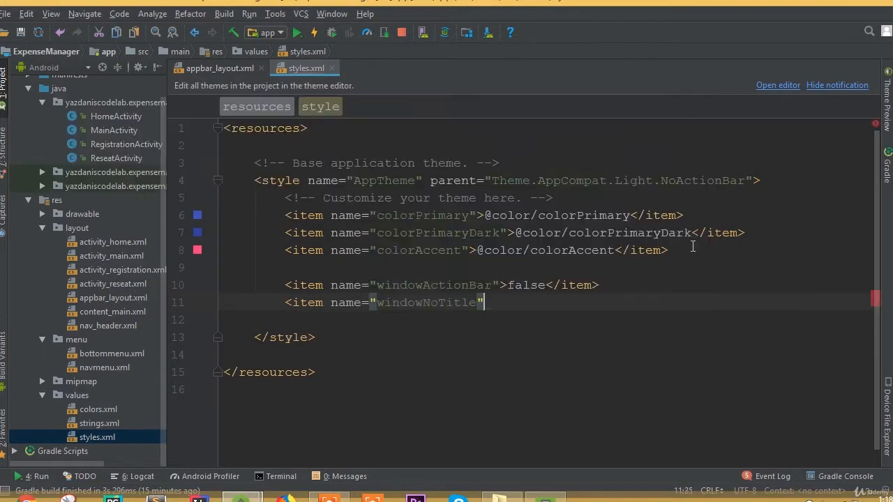
type(">true</item>")
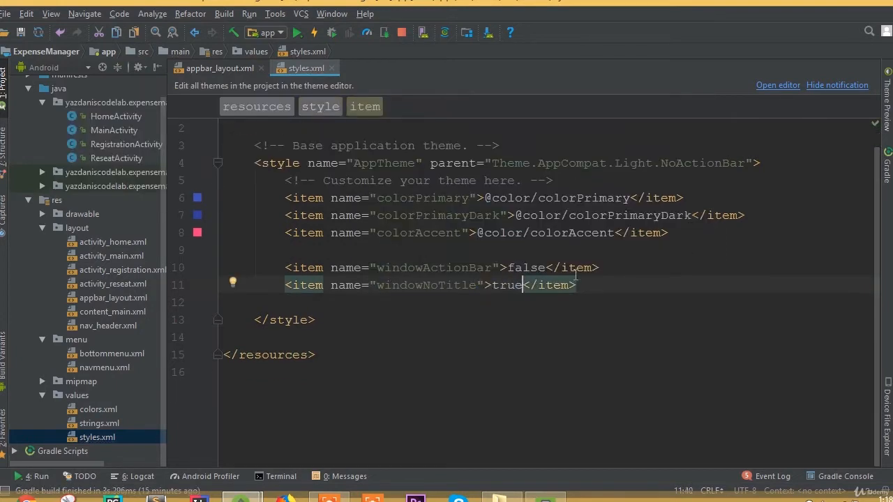
type("<string name=\"\">")
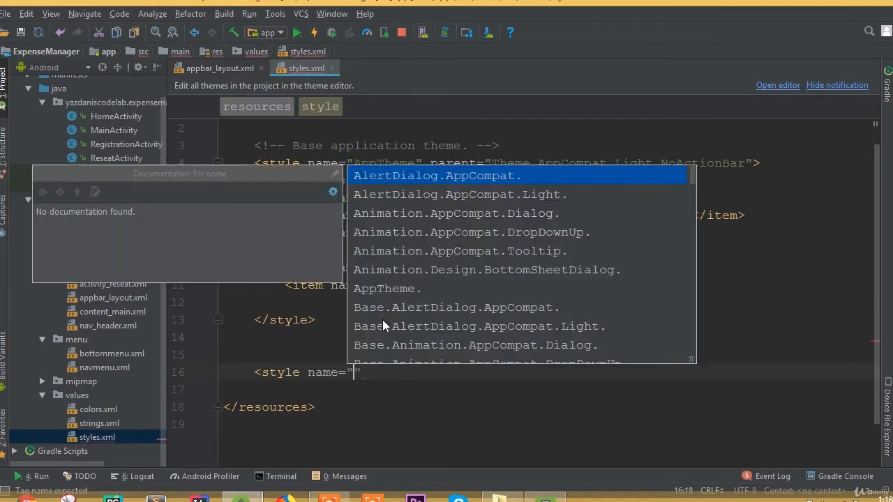
type("DrawerIcon")
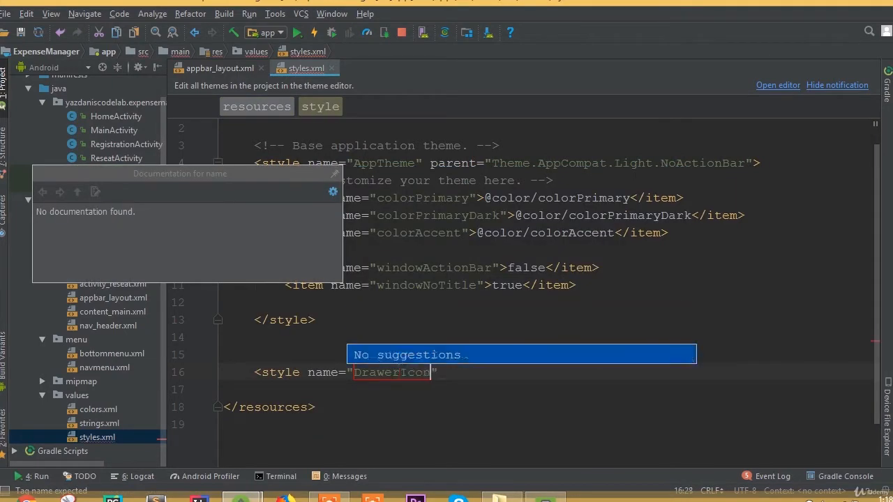
type("Style")
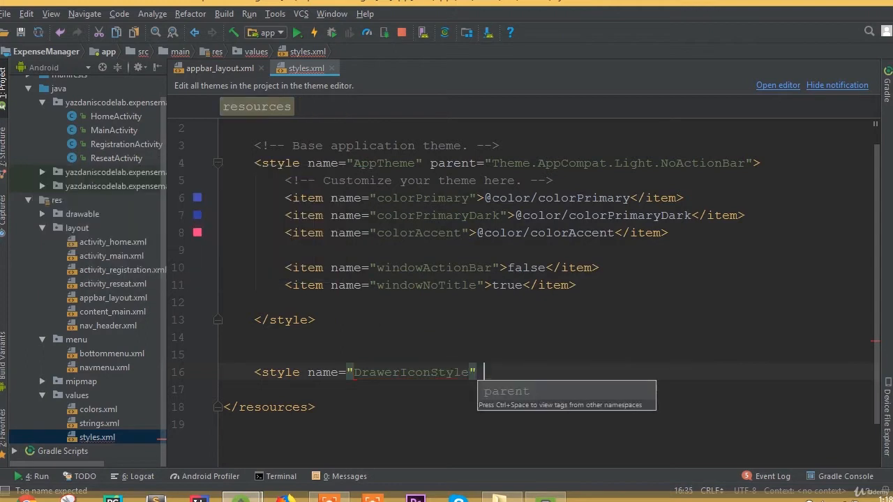
type("parent=\"\"")
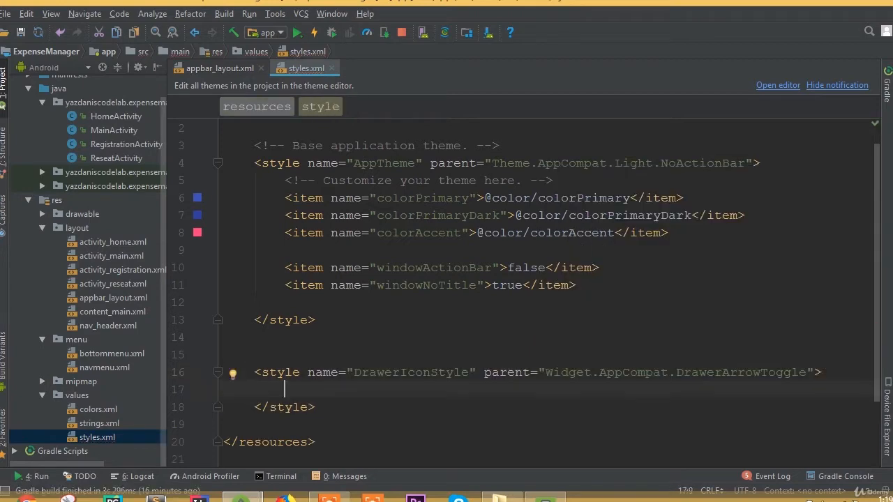
type("co")
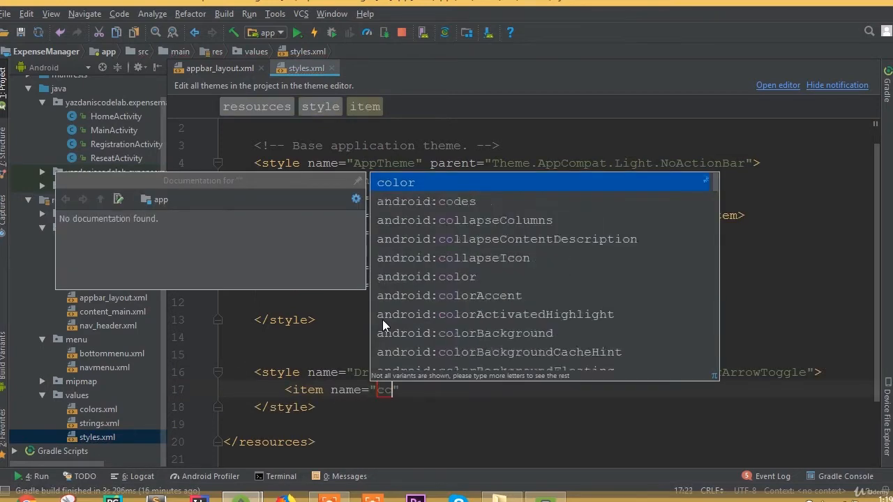
left_click(395, 182)
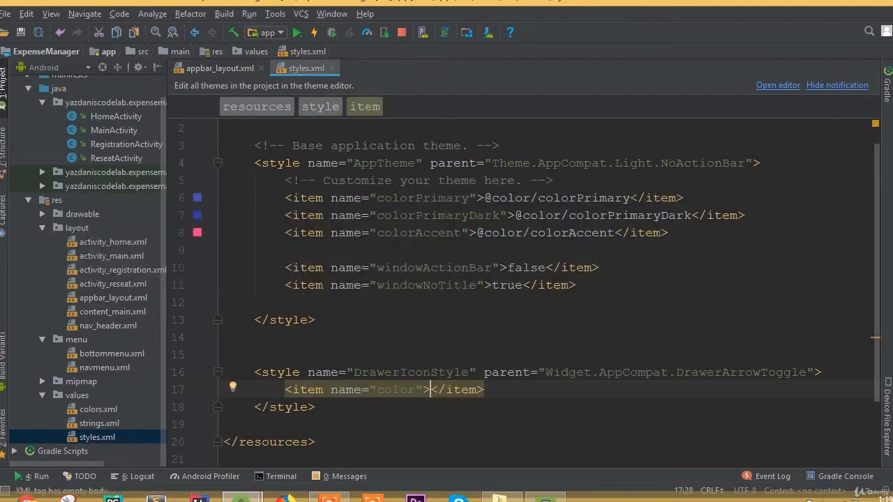
type("@android:color/white")
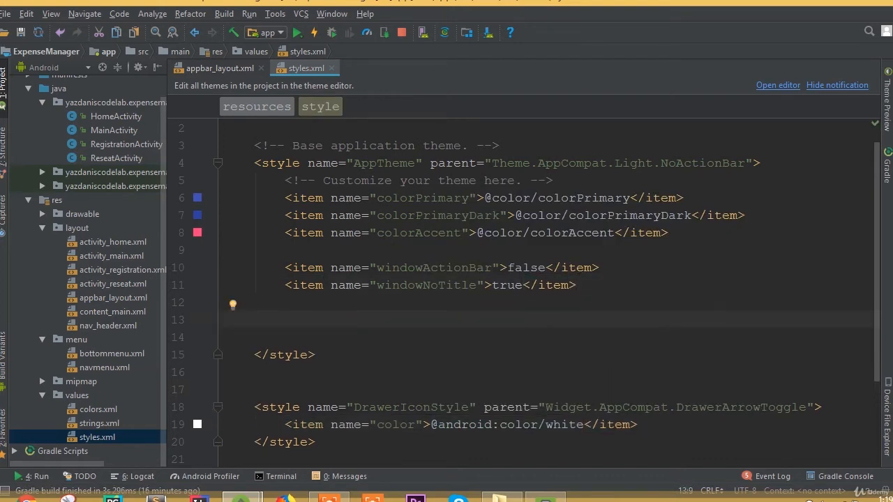
type("dr")
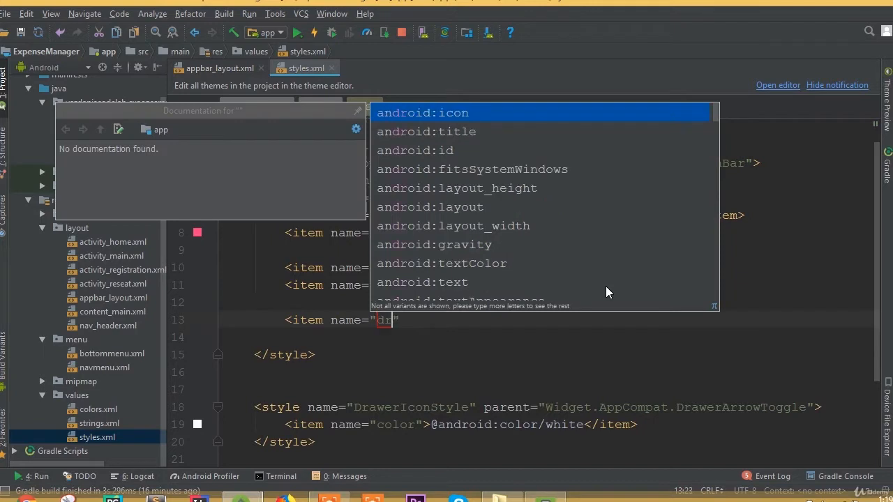
type("awer")
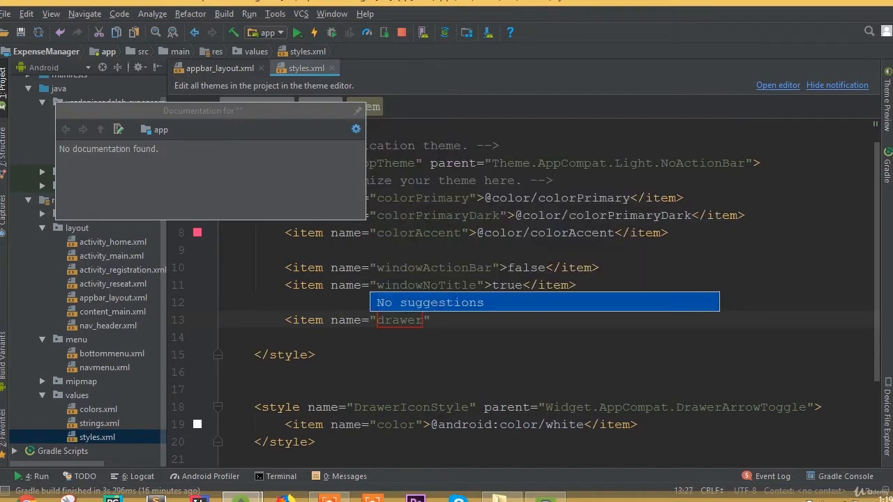
type("ArrowStyle")
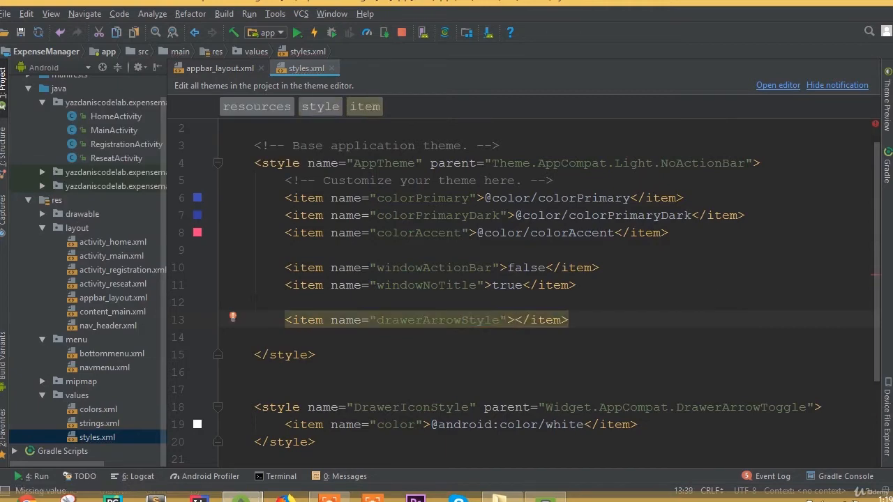
type("@style/Base.ThemeO")
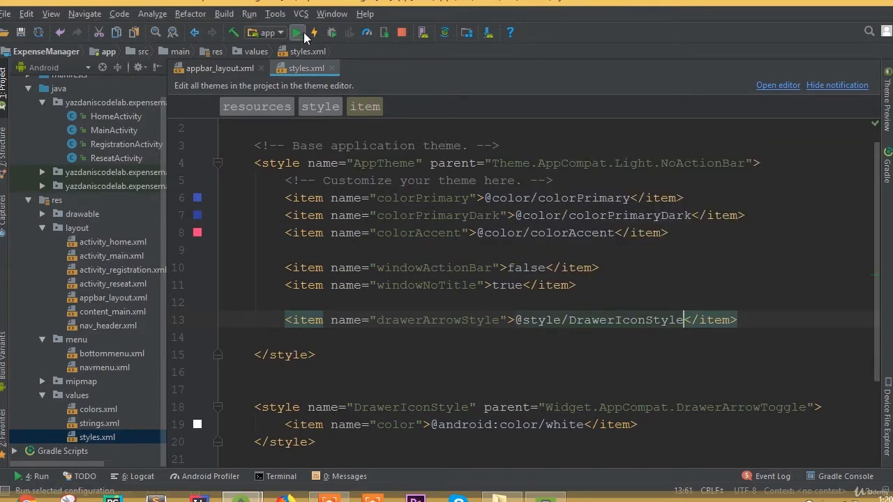
left_click(297, 32)
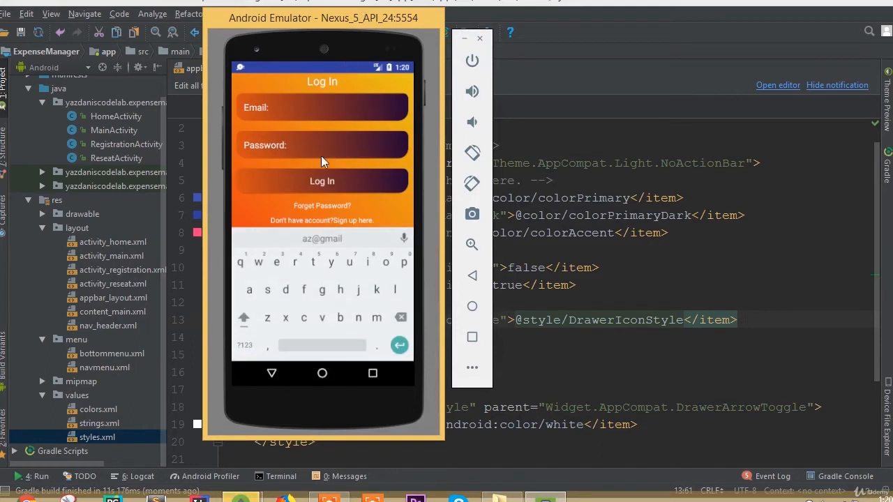
left_click(248, 290)
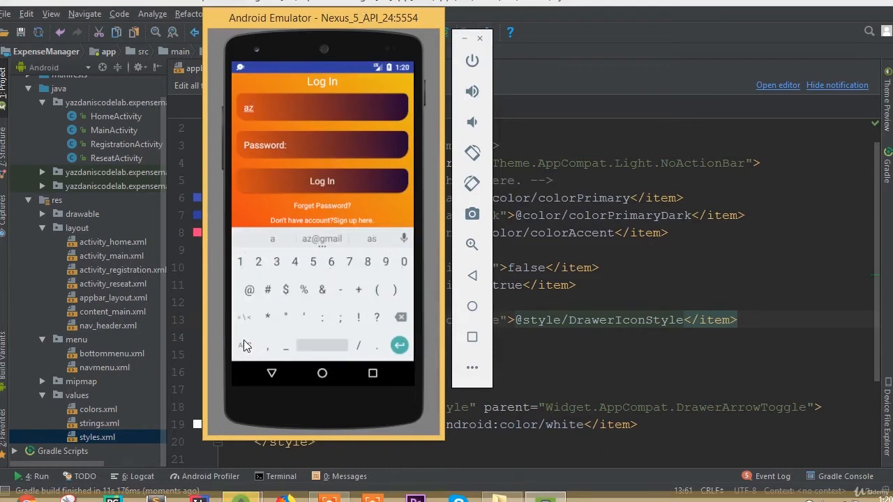
left_click(249, 290)
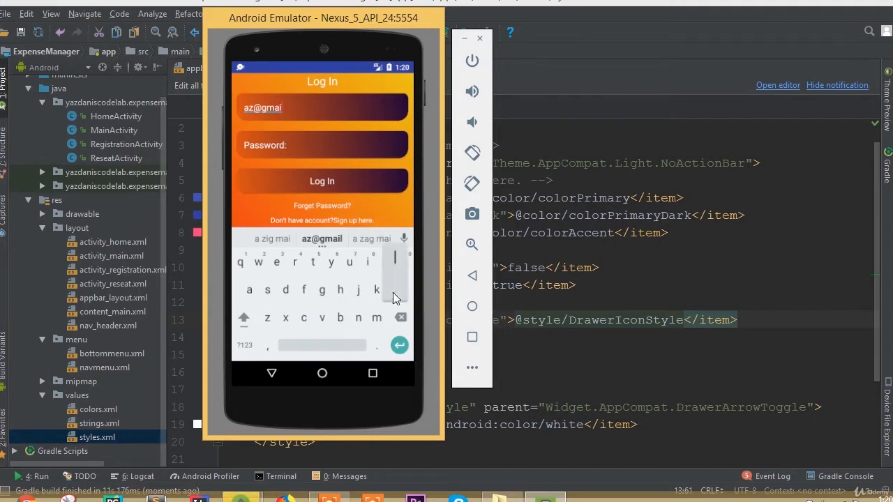
left_click(321, 239)
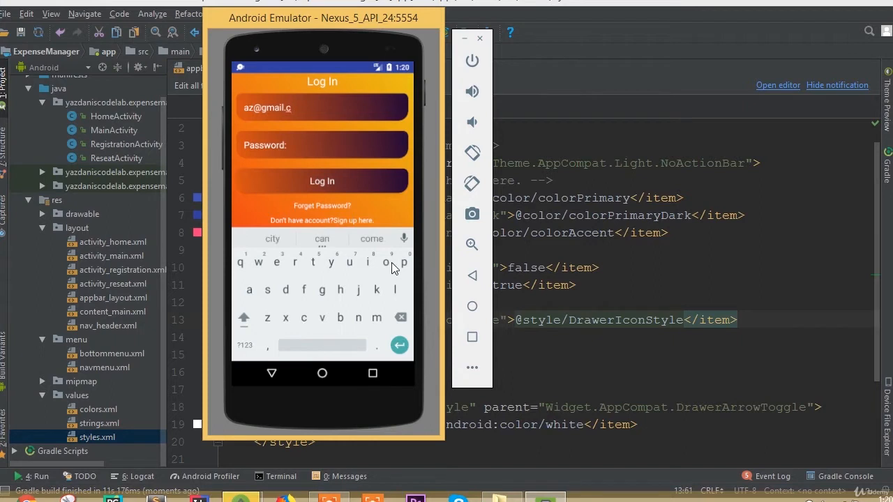
type("om")
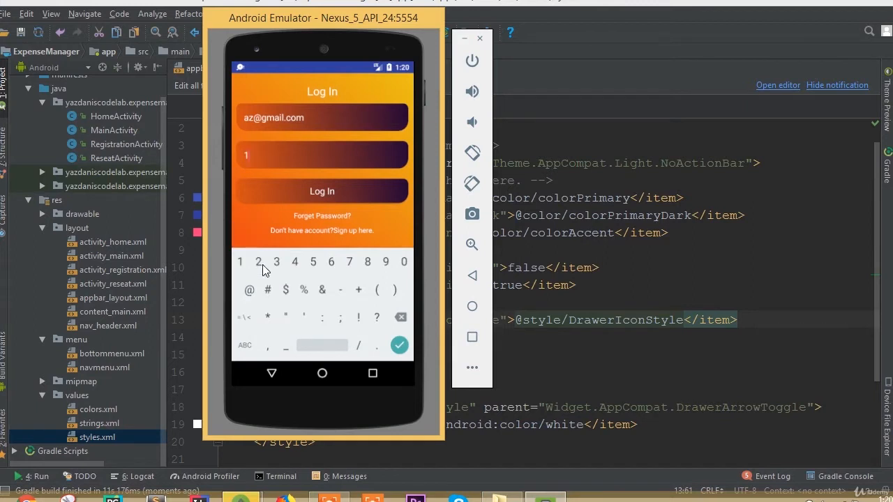
Step: Enter the password digits on the on-screen keyboard and submit the login
left_click(294, 262)
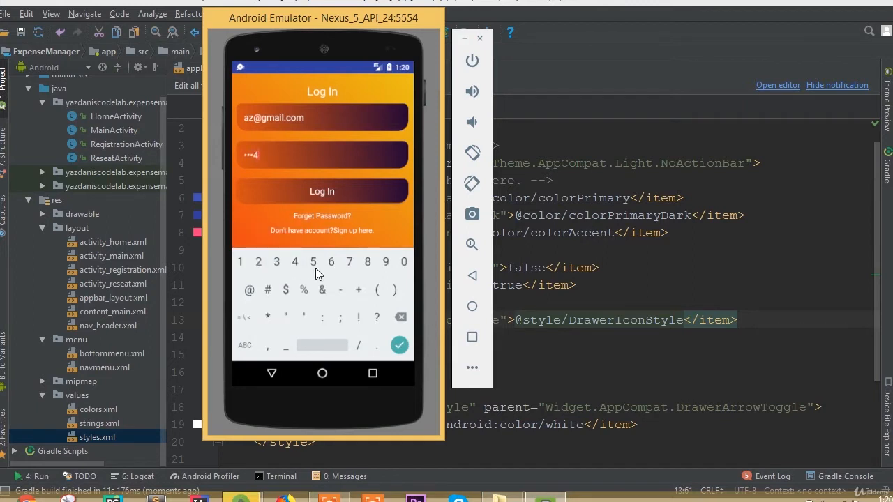
left_click(349, 262)
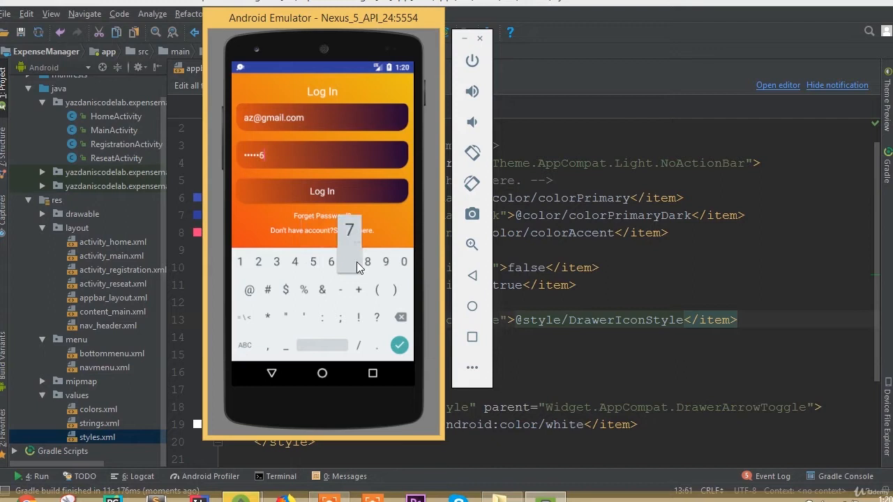
left_click(368, 262)
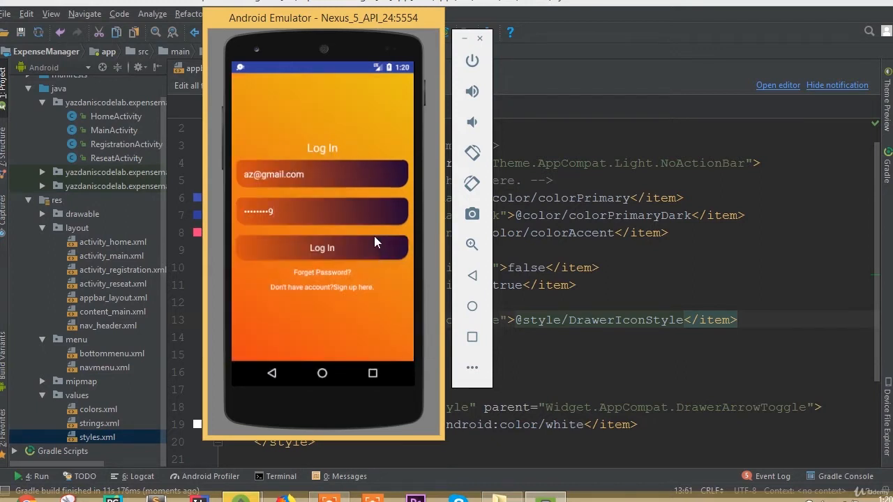
left_click(322, 248)
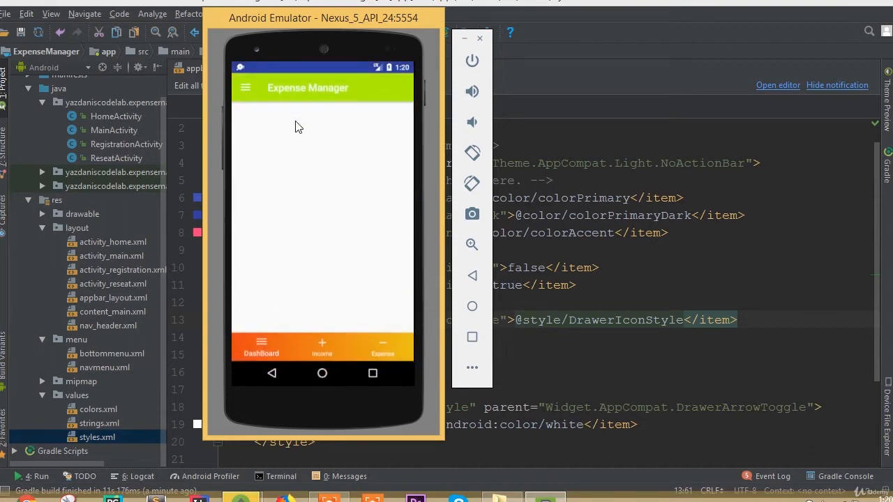
Step: Toggle the white drawer icon in the running app, then put the emulator away to reach activity_home.xml
left_click(245, 88)
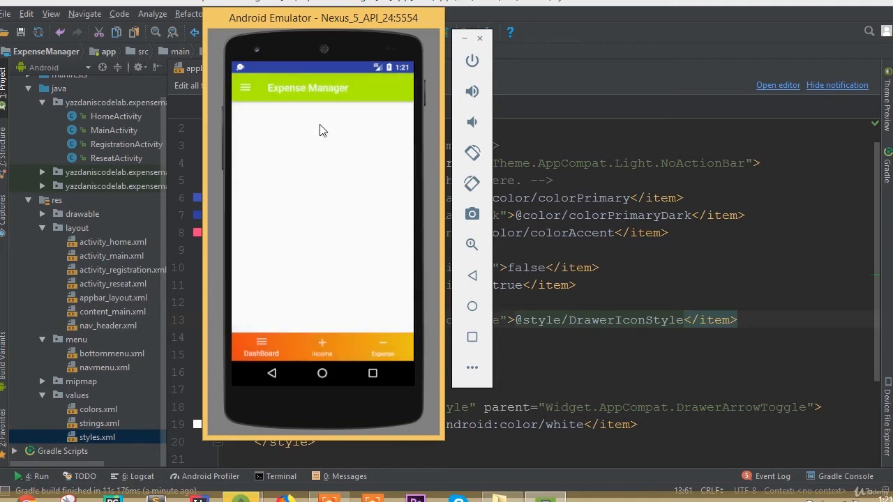
left_click(245, 88)
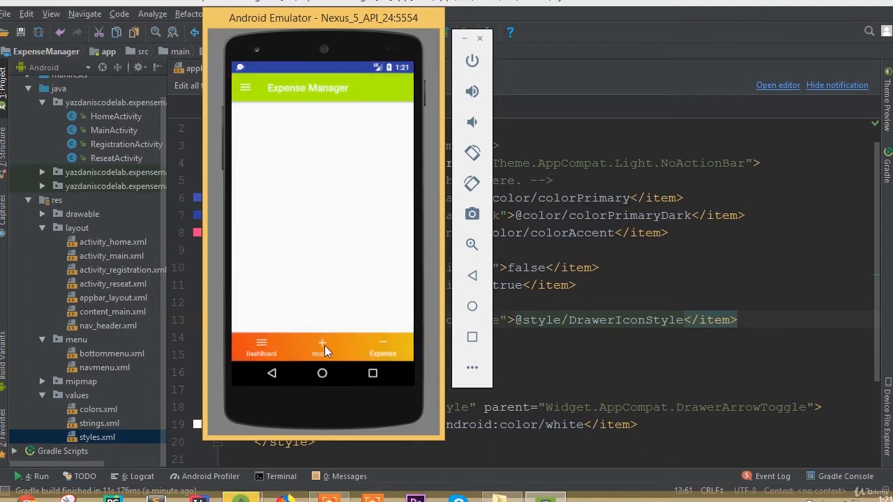
left_click(245, 88)
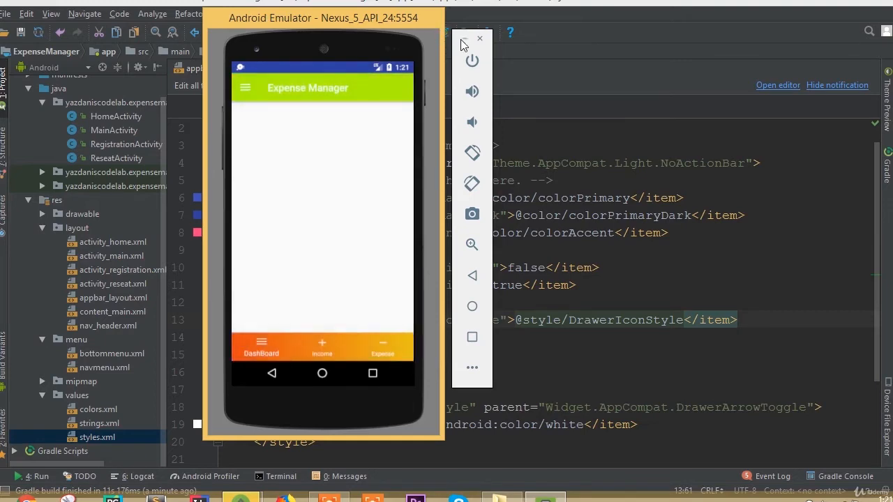
left_click(479, 38)
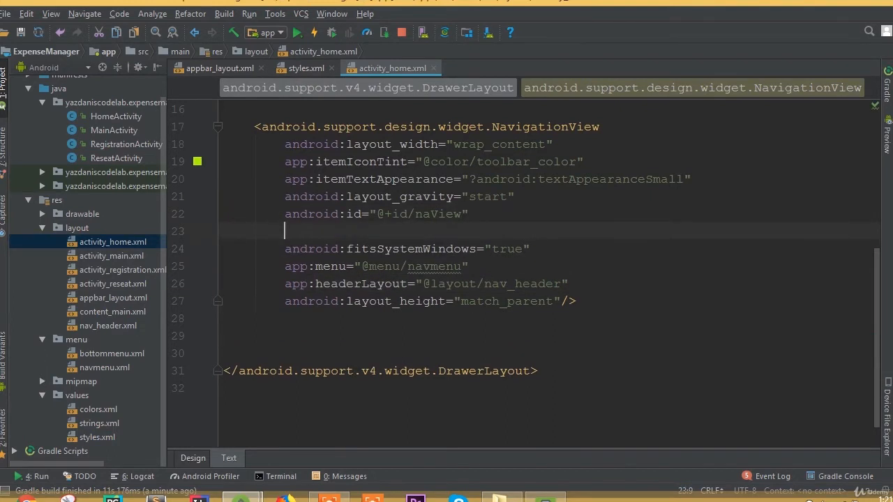
type("itemTextColor=\"@color/nav_header")
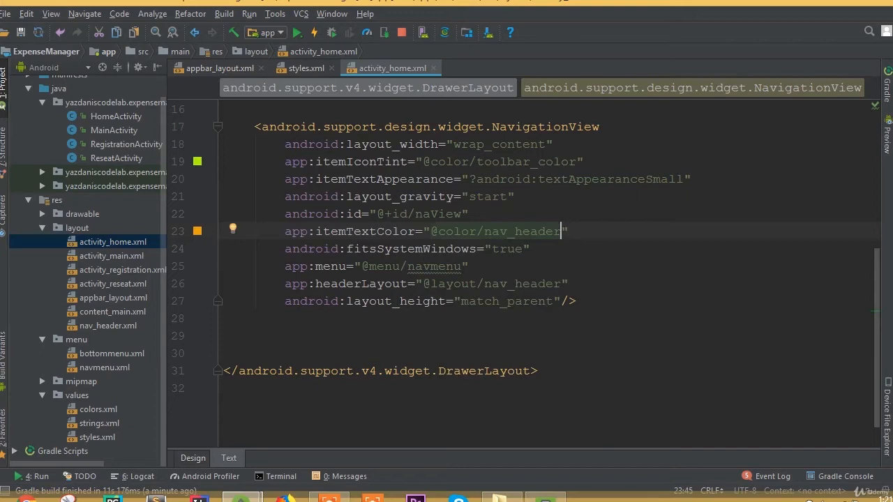
mouse_move(419, 63)
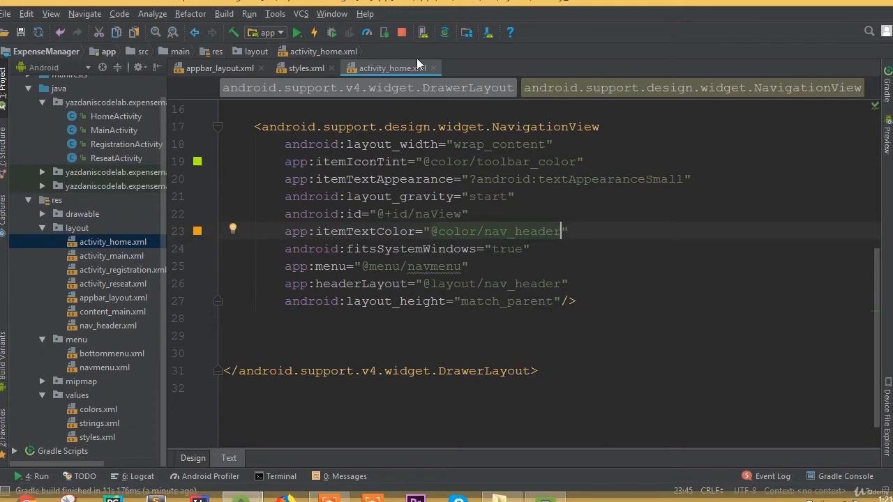
left_click(303, 68)
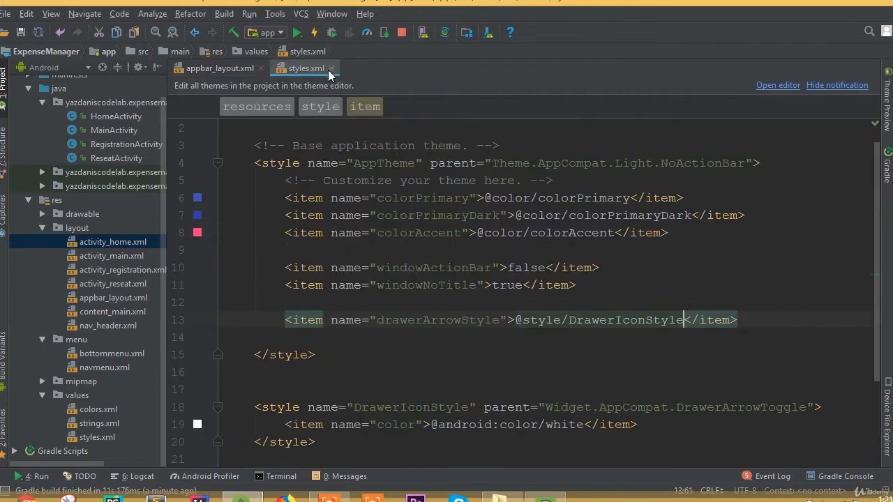
left_click(219, 68)
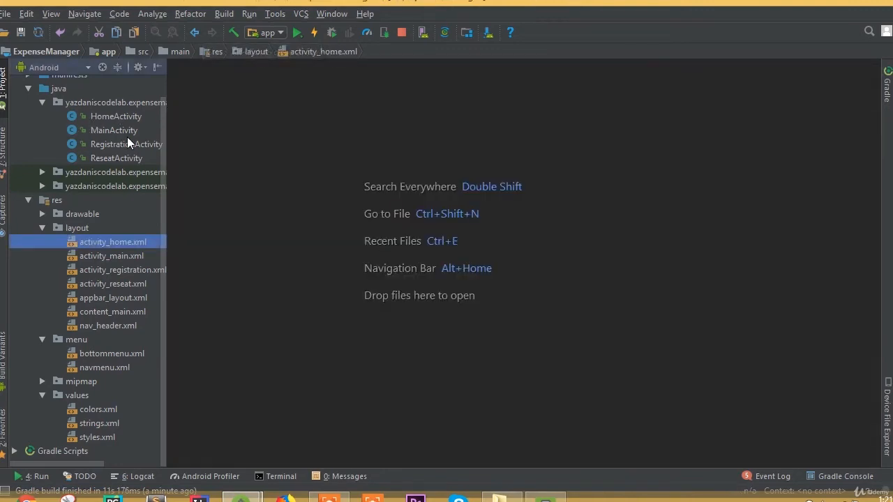
Step: In MainActivity's onCreate, add an if checking mAuth.getCurrentUser() != null after getInstance()
double_click(114, 131)
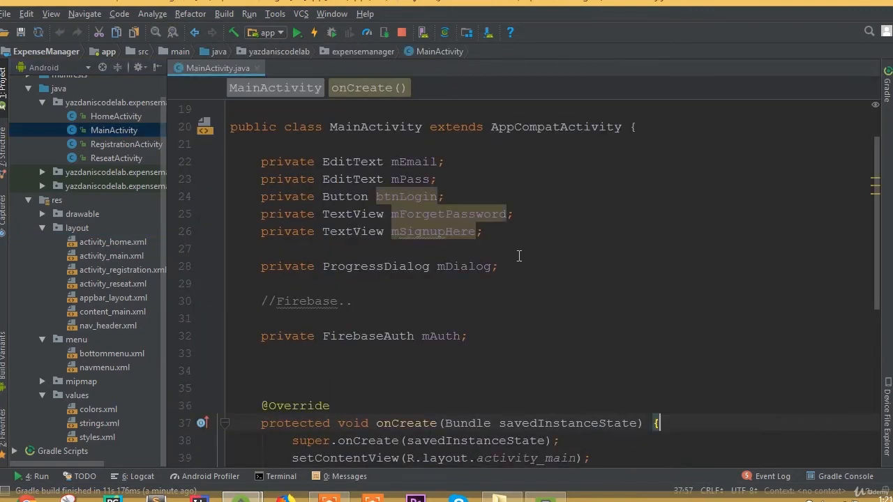
scroll("down", 3)
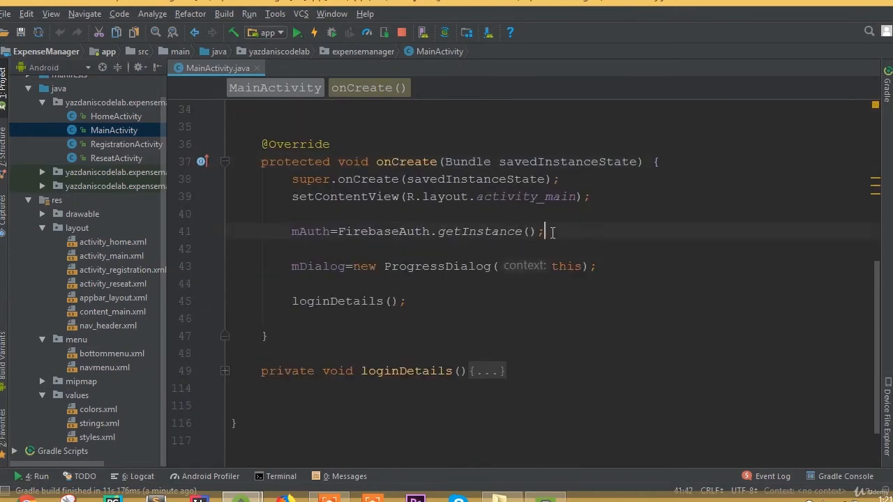
key("Enter")
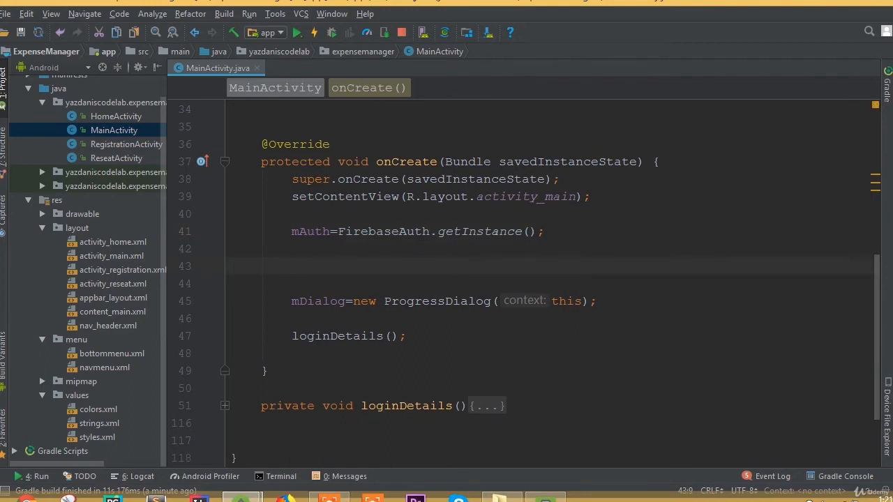
type("if")
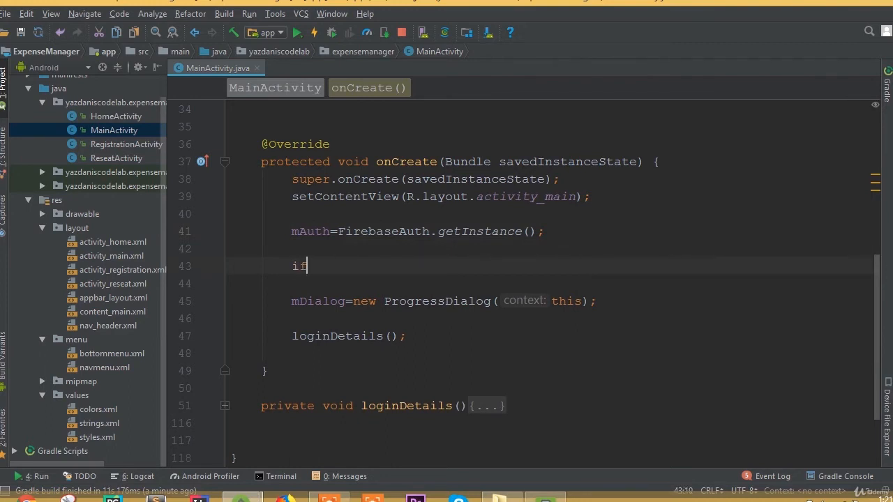
type("()")
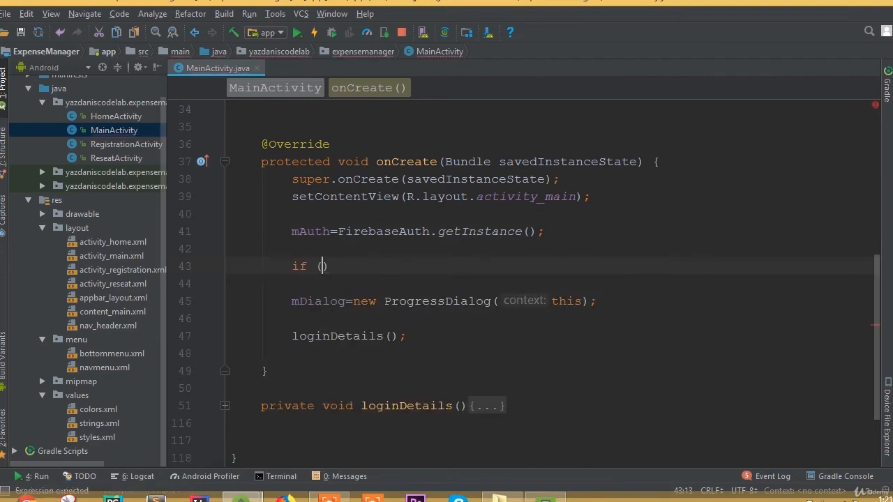
type("mAuth")
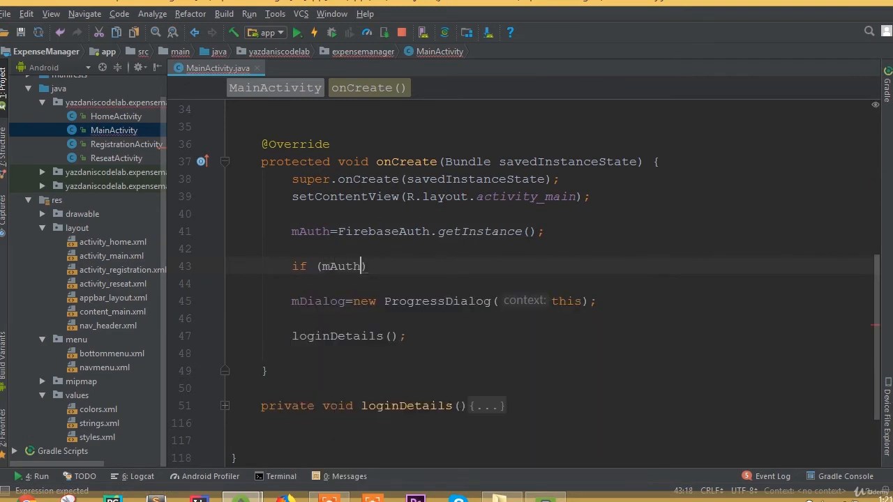
type(".getCurrentUser(")
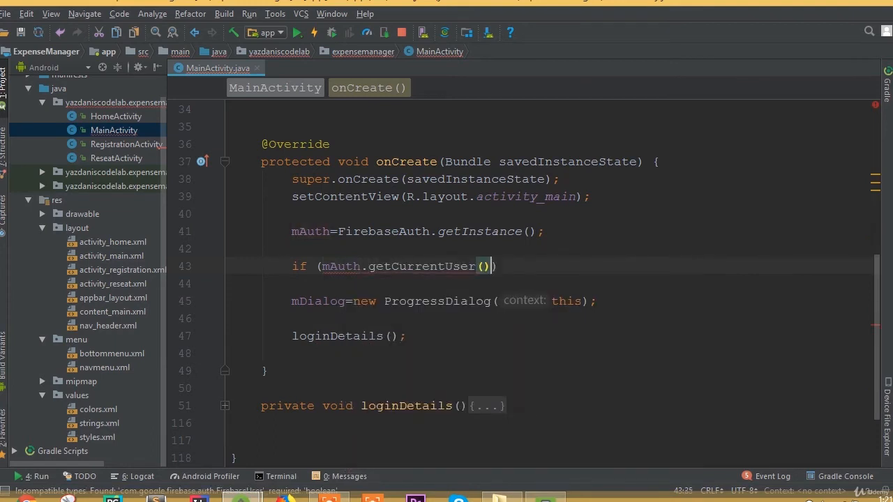
type("!")
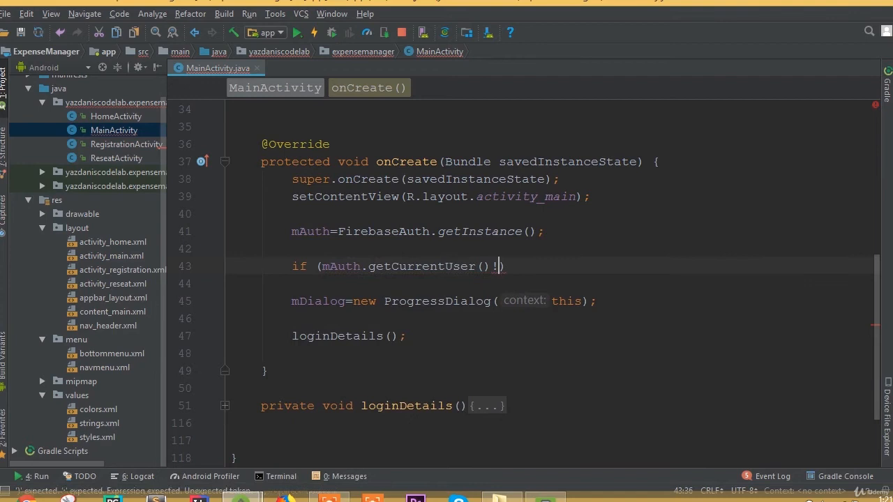
type("=null")
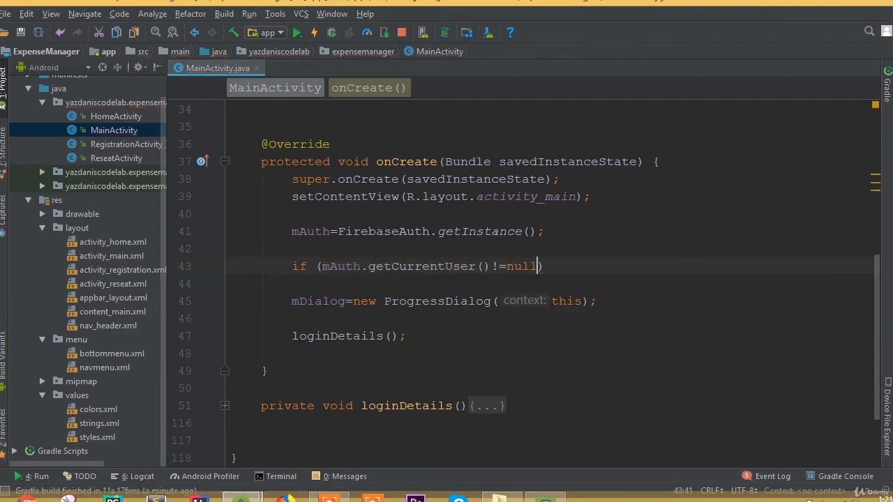
type("{}")
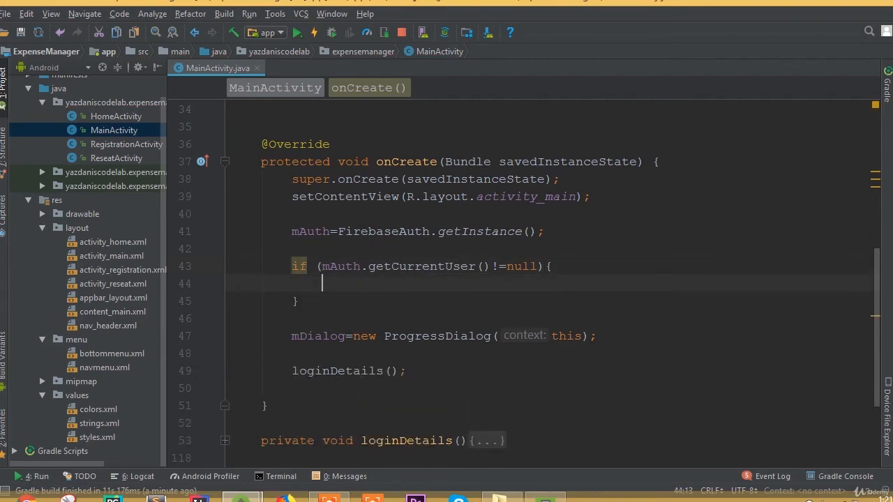
Step: Inside the check, start HomeActivity with a new Intent from the application context
type("st")
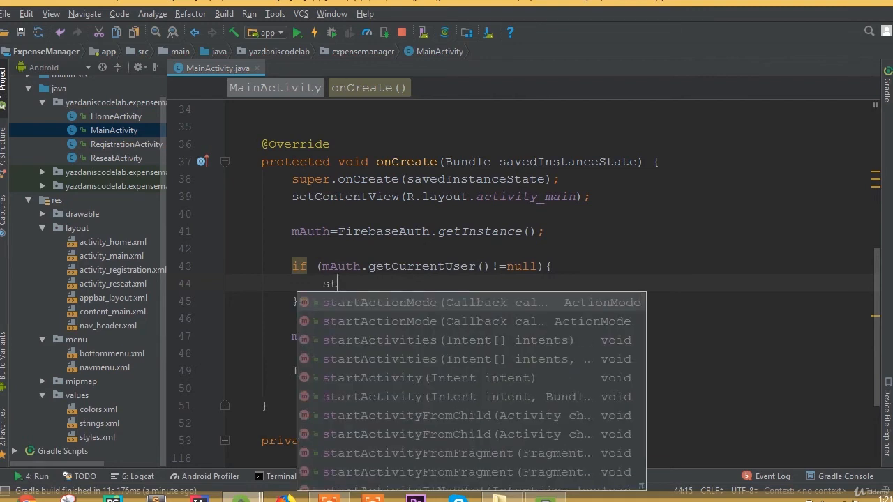
type("art")
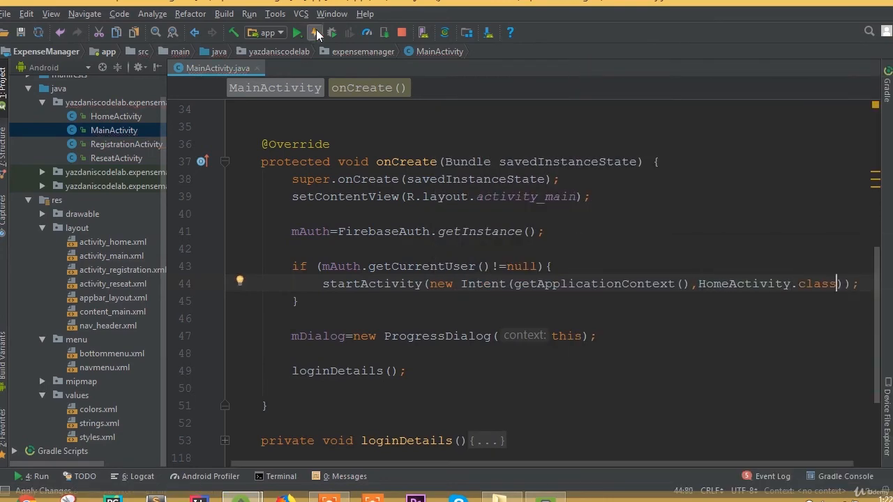
Step: Apply the changes to the running app and open the navigation drawer showing DashBoard, Income and Expense
left_click(297, 32)
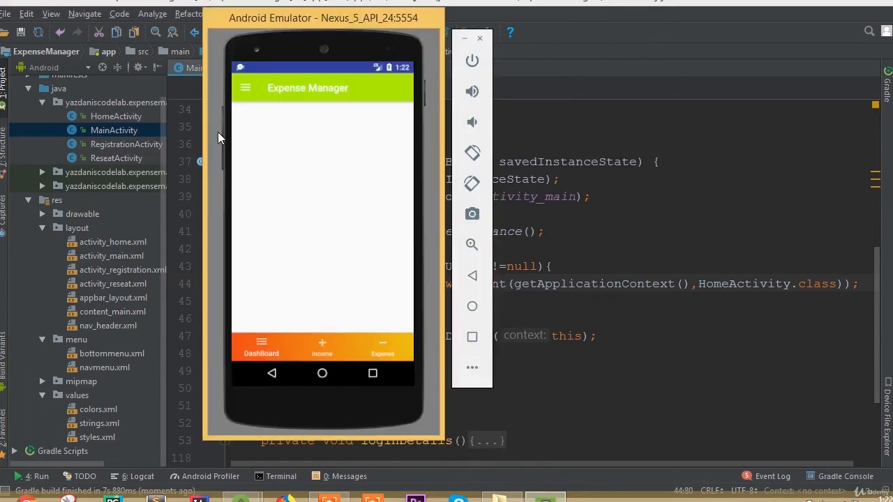
mouse_move(254, 224)
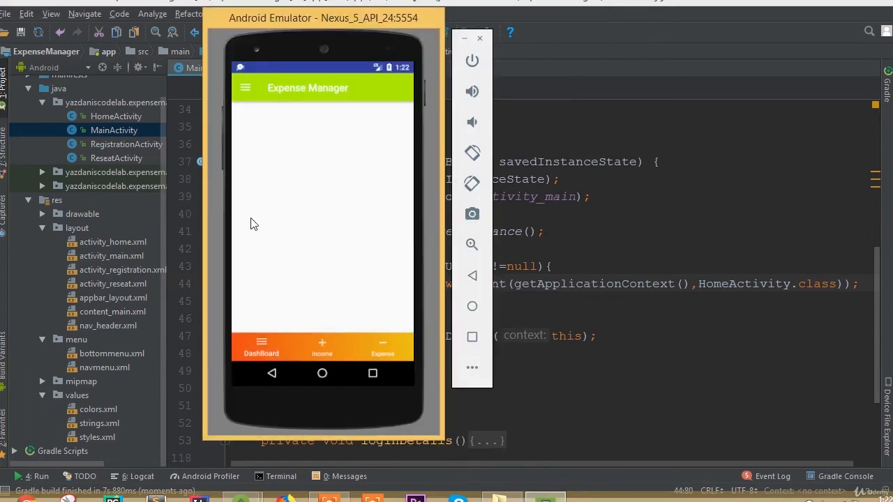
mouse_move(274, 137)
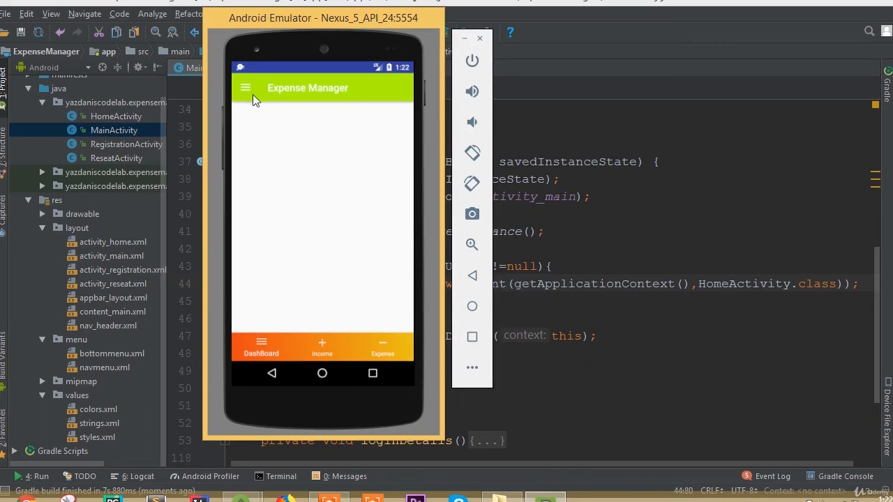
left_click(245, 87)
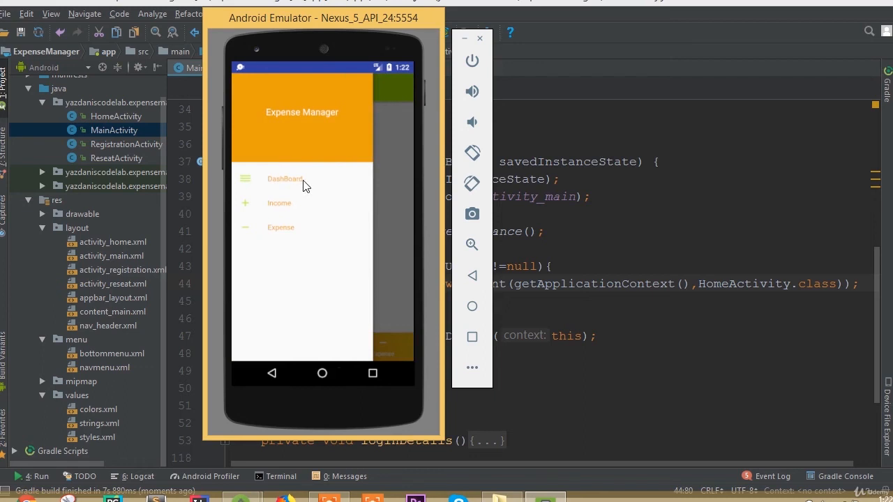
mouse_move(300, 249)
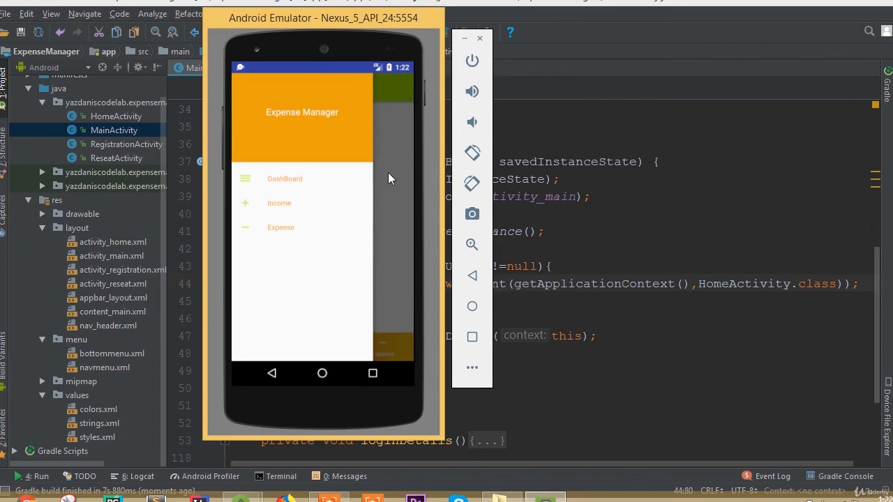
mouse_move(383, 186)
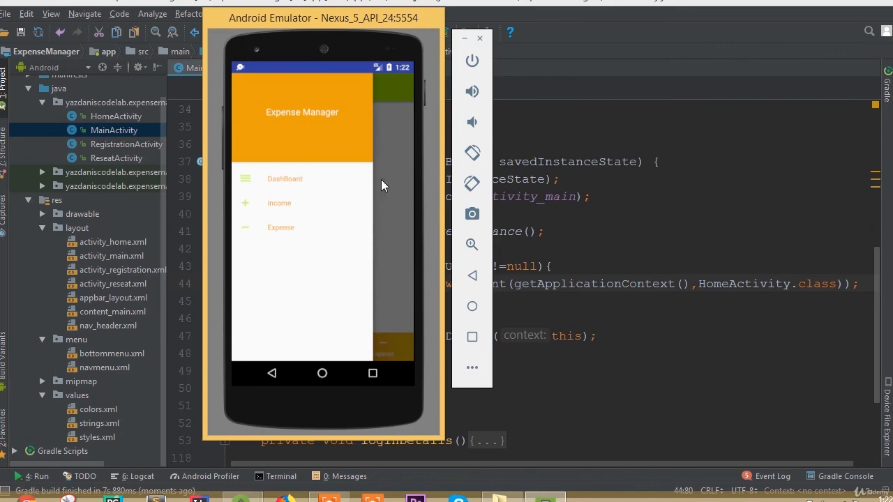
mouse_move(397, 196)
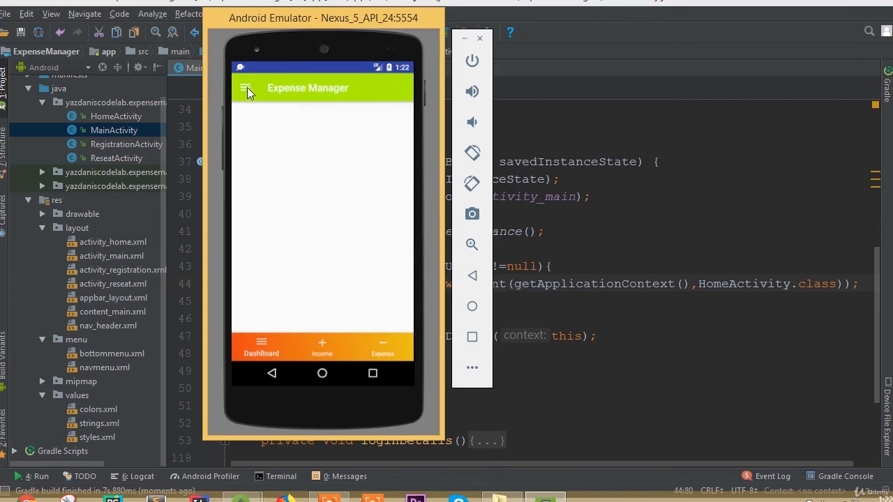
left_click(245, 88)
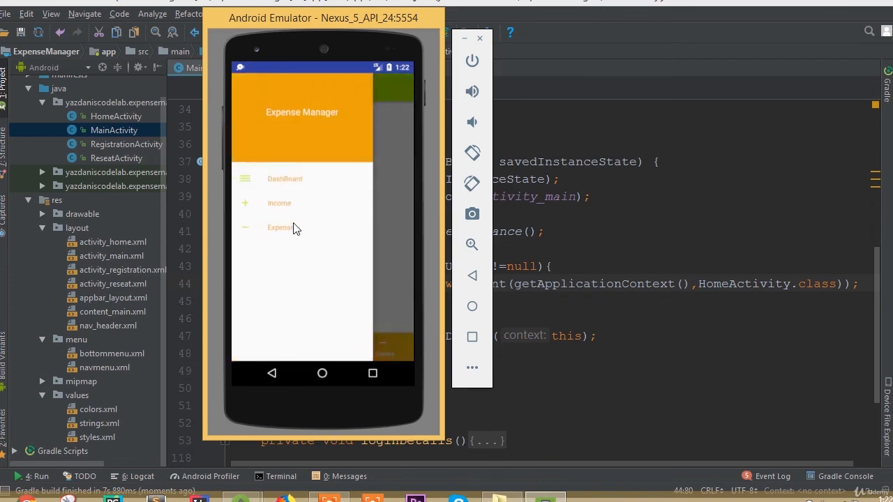